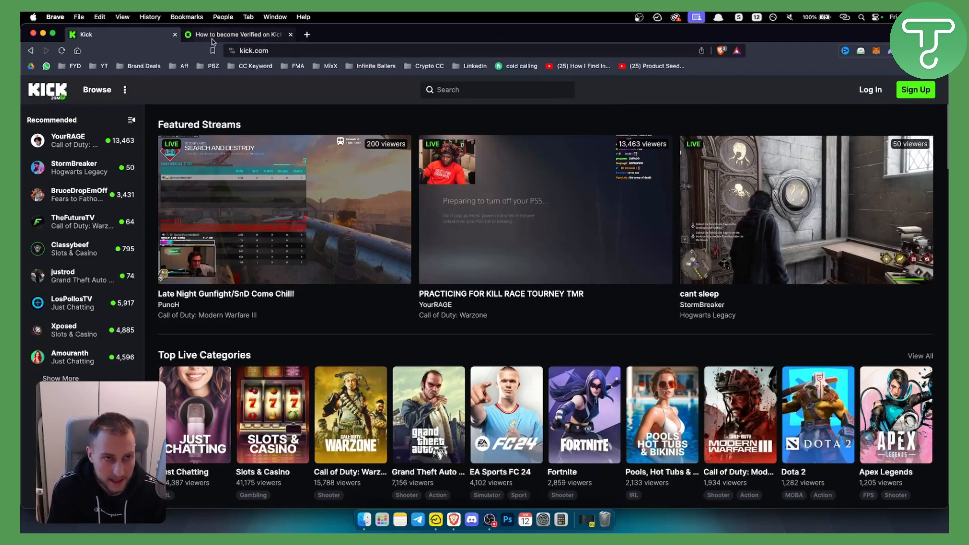
Step: Switch to the 'How to become Verified on Kick.com' help article tab
{"action": "left_click", "coordinate": [236, 35]}
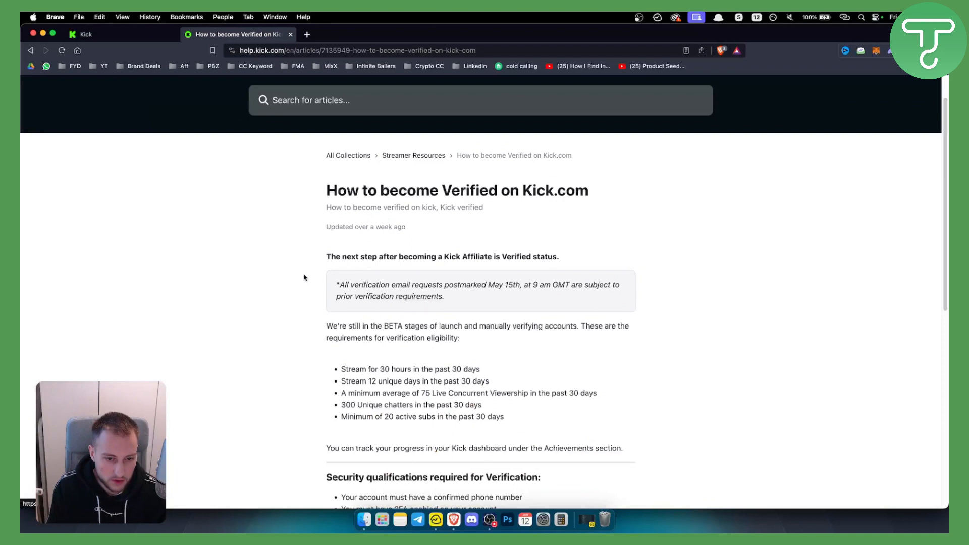
Step: Highlight the 30 hours streamed, 12 unique days, 75 concurrent viewers and 300 unique chatters requirements
{"action": "scroll", "scroll_direction": "down", "scroll_amount": 3}
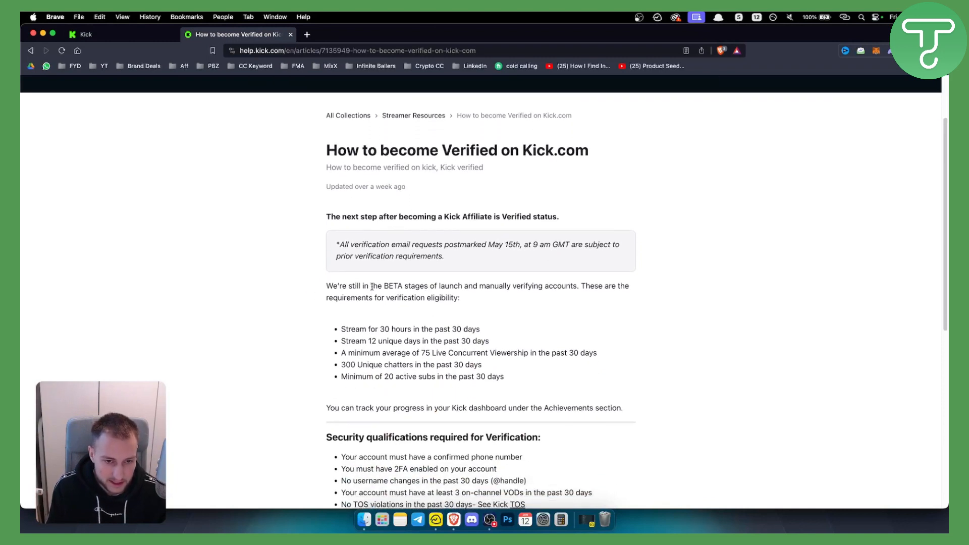
{"action": "left_click_drag", "start_coordinate": [384, 285], "coordinate": [455, 286]}
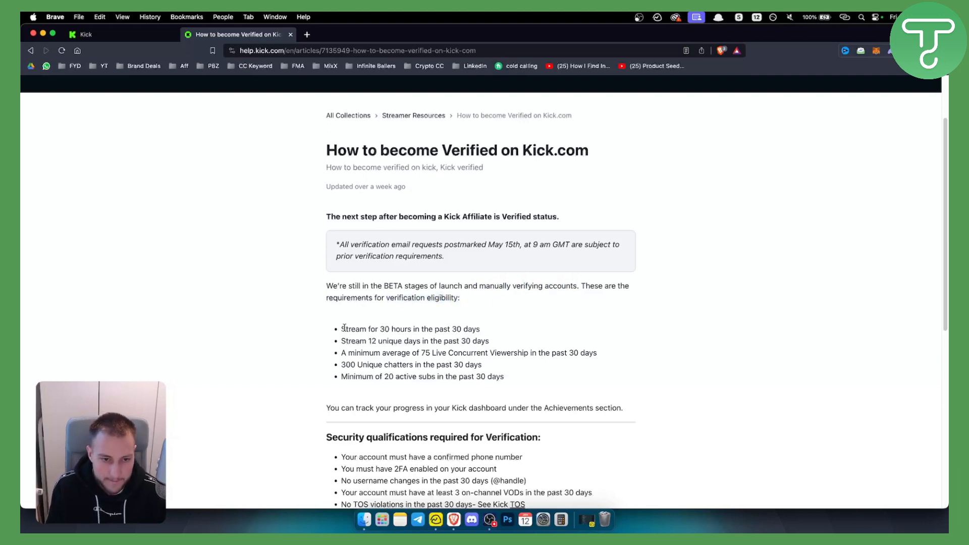
{"action": "left_click_drag", "start_coordinate": [341, 329], "coordinate": [409, 329]}
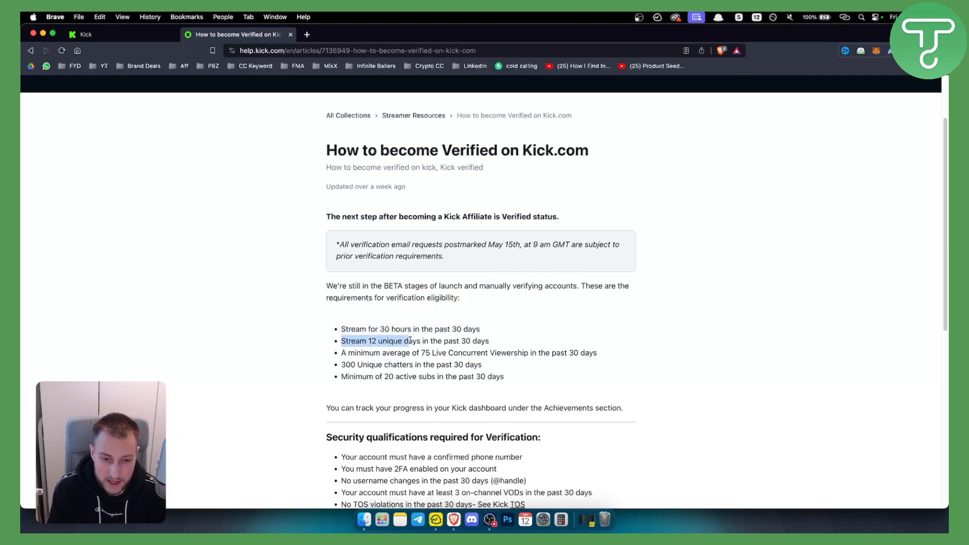
{"action": "left_click_drag", "start_coordinate": [342, 340], "coordinate": [489, 340]}
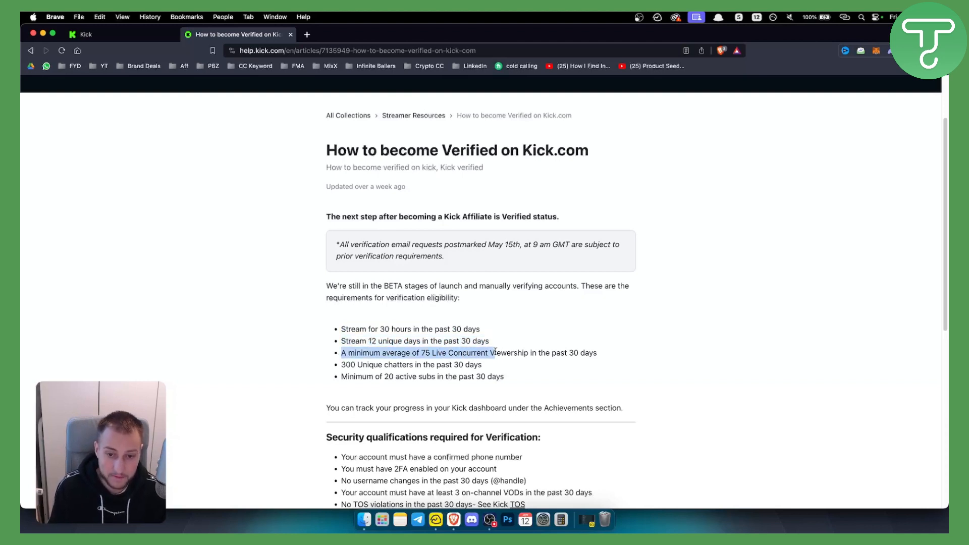
{"action": "left_click", "coordinate": [582, 352]}
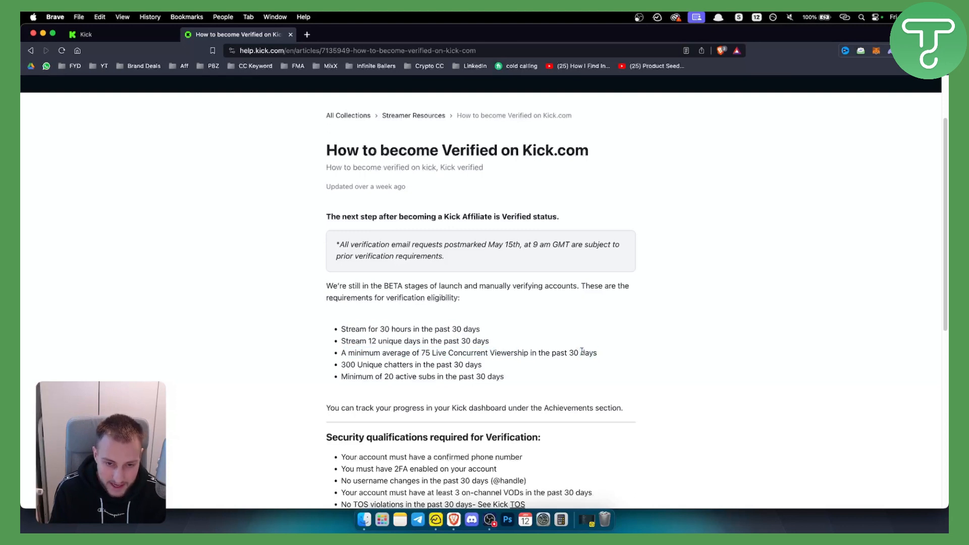
{"action": "double_click", "coordinate": [422, 353]}
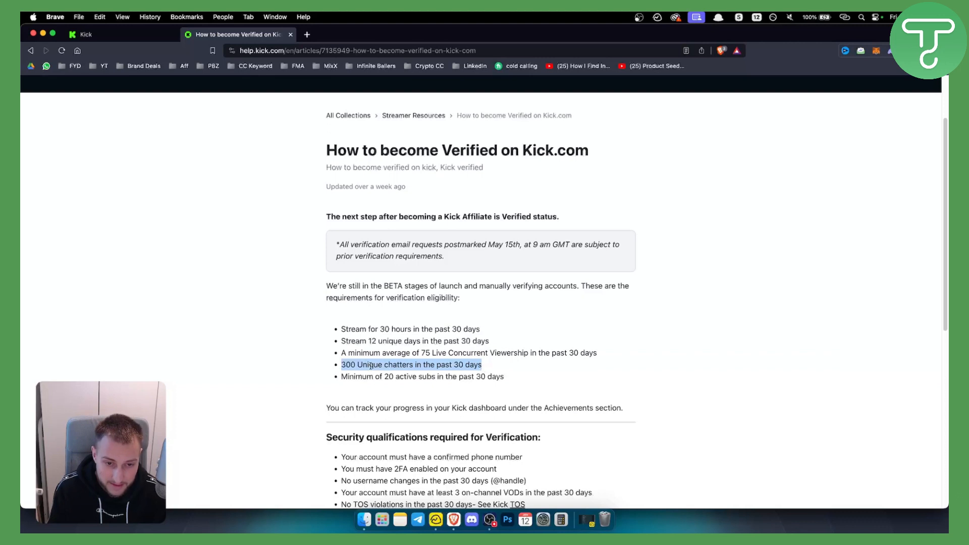
Step: Highlight the 20 active subs requirement, then the Achievements progress-tracking sentence
{"action": "left_click_drag", "start_coordinate": [481, 365], "coordinate": [413, 364]}
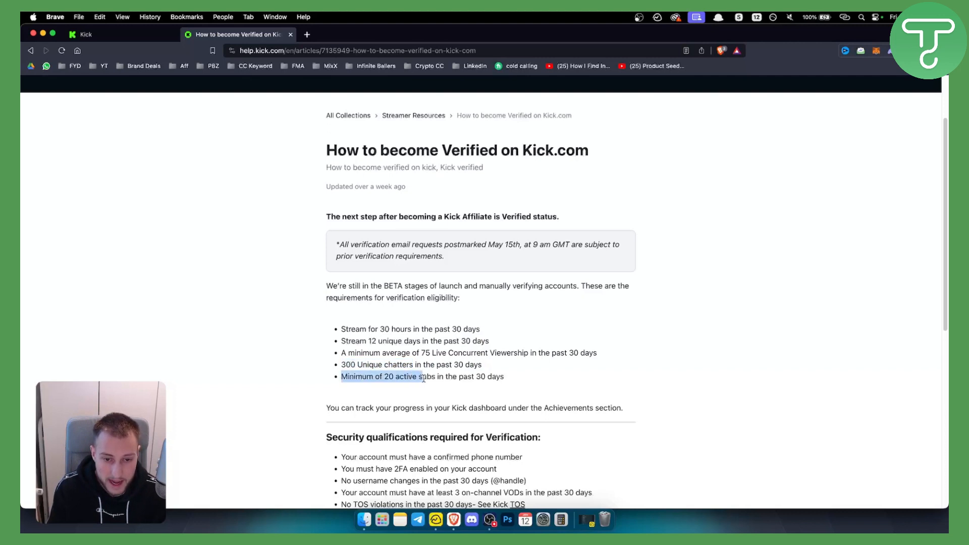
{"action": "left_click", "coordinate": [506, 376]}
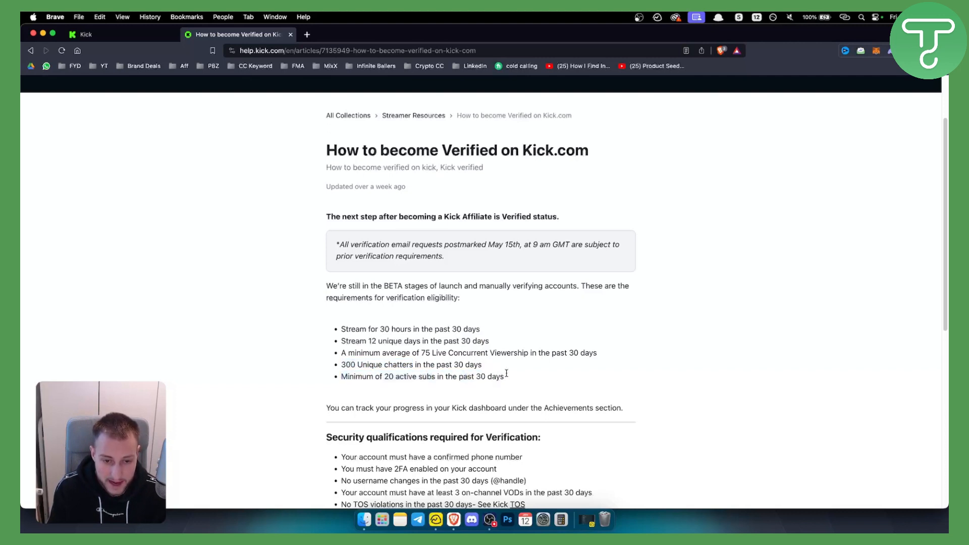
{"action": "left_click_drag", "start_coordinate": [326, 407], "coordinate": [508, 407]}
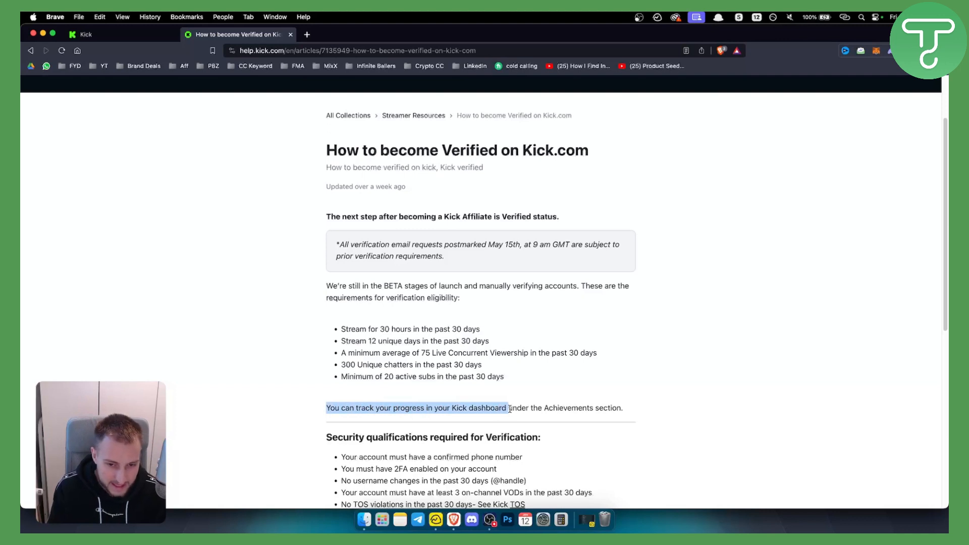
{"action": "left_click_drag", "start_coordinate": [507, 408], "coordinate": [623, 408]}
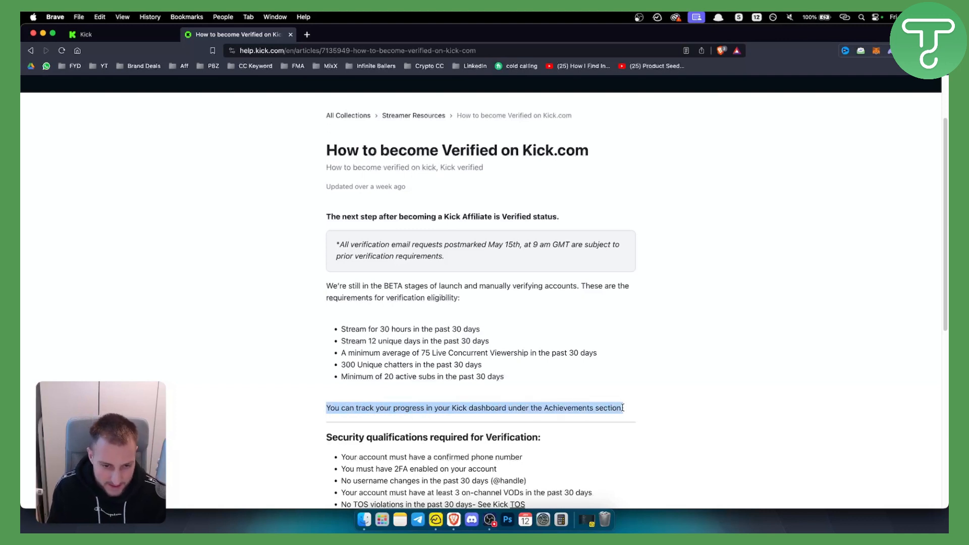
Step: Highlight the confirmed phone number and other security bullets, ending on no TOS violations in 30 days
{"action": "scroll", "scroll_direction": "down", "scroll_amount": 3}
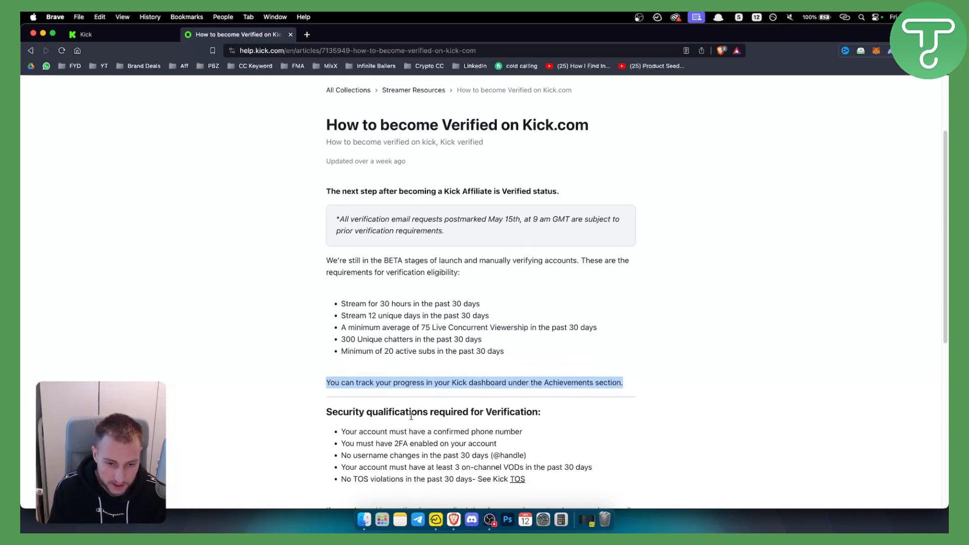
{"action": "left_click_drag", "start_coordinate": [428, 412], "coordinate": [540, 412]}
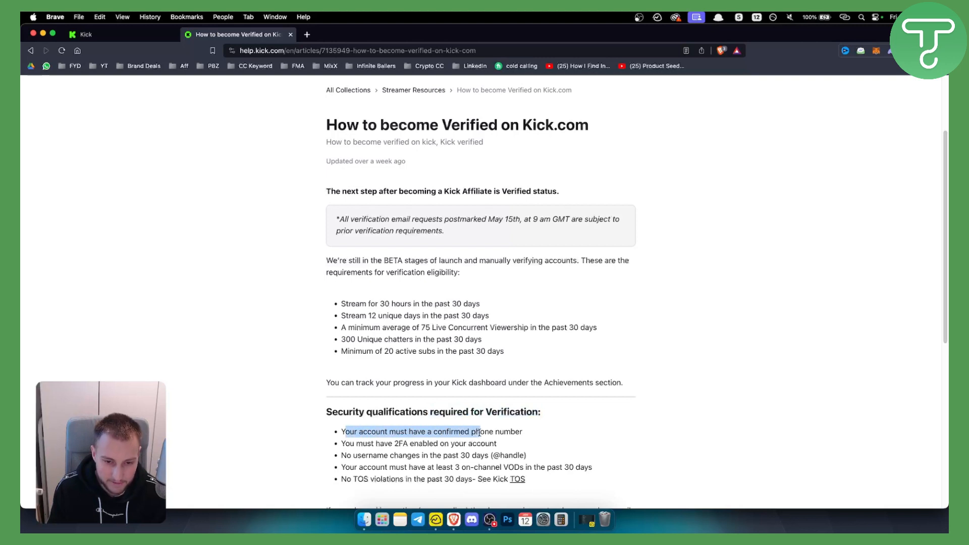
{"action": "left_click_drag", "start_coordinate": [476, 431], "coordinate": [521, 431]}
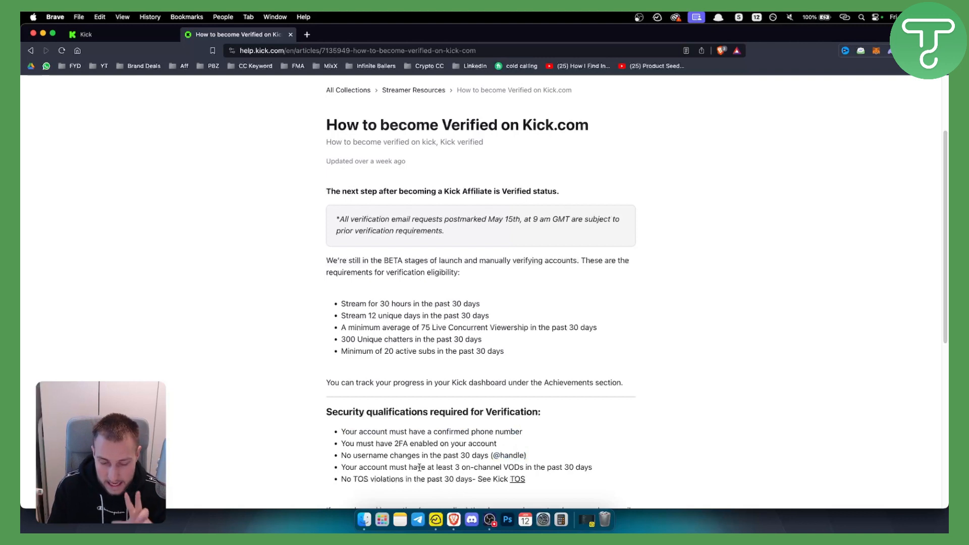
{"action": "double_click", "coordinate": [362, 479]}
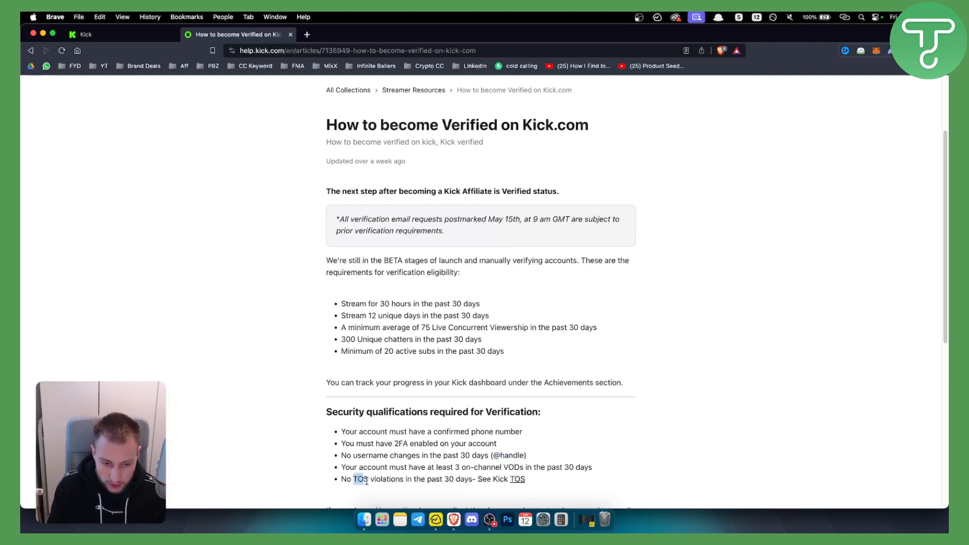
{"action": "left_click_drag", "start_coordinate": [355, 478], "coordinate": [464, 478]}
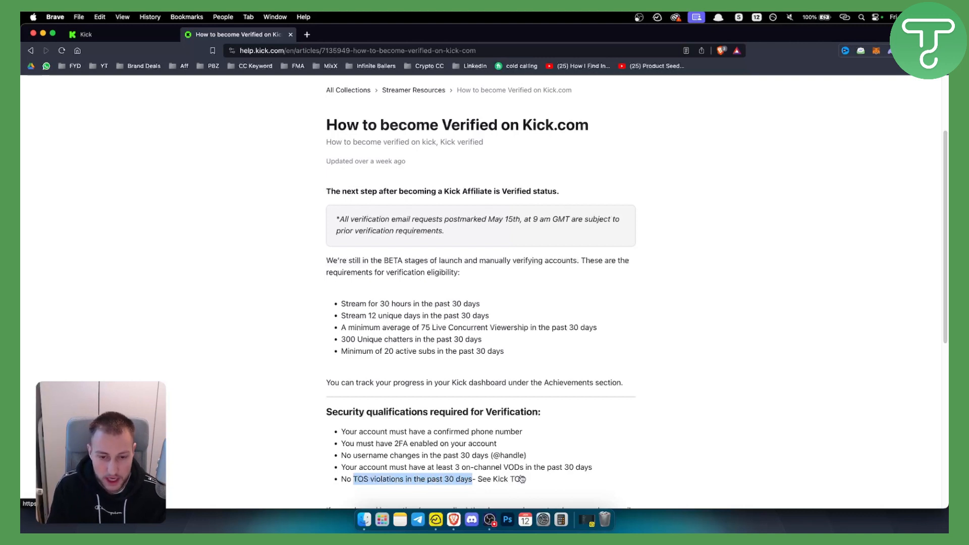
Step: Highlight 'meeting (or exceeding) the above requirements' in the email instructions paragraph
{"action": "scroll", "scroll_direction": "down", "scroll_amount": 3}
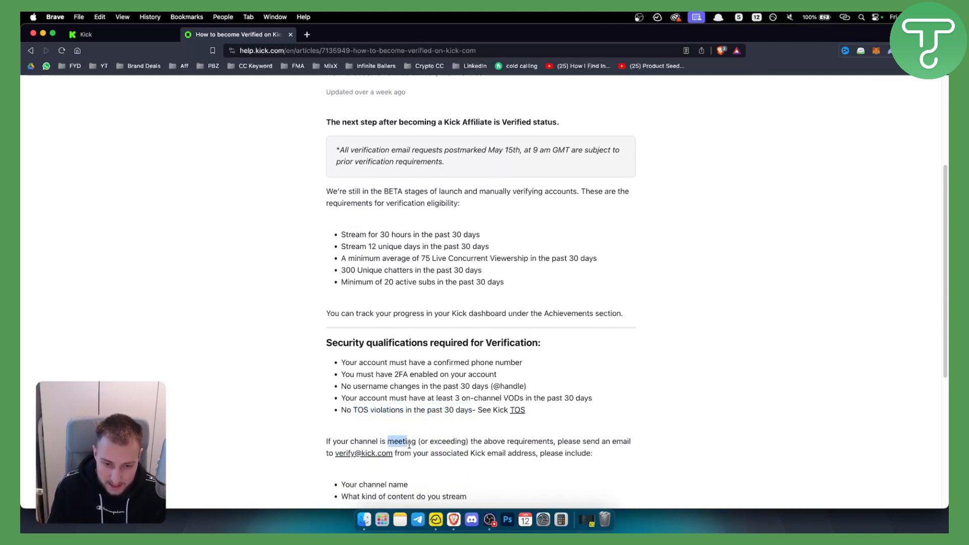
{"action": "left_click_drag", "start_coordinate": [388, 441], "coordinate": [555, 441]}
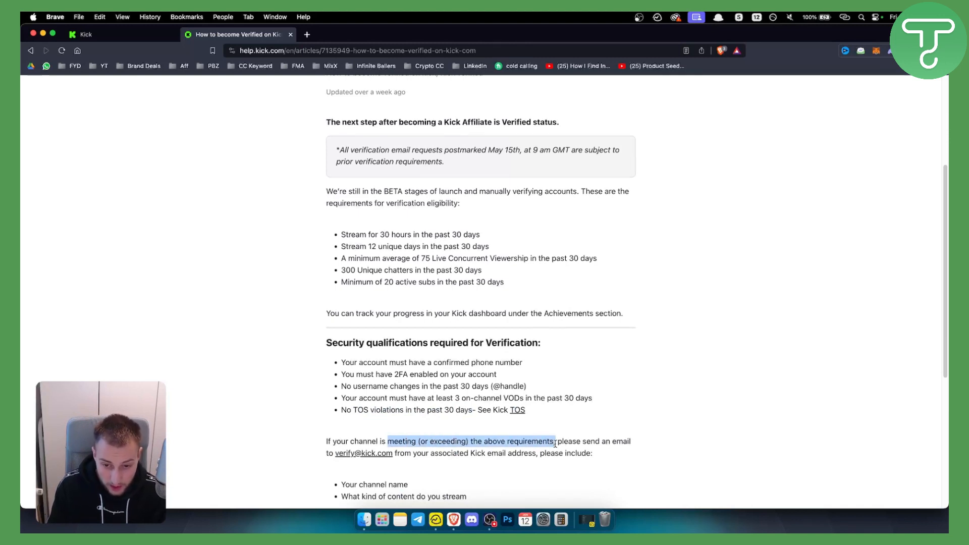